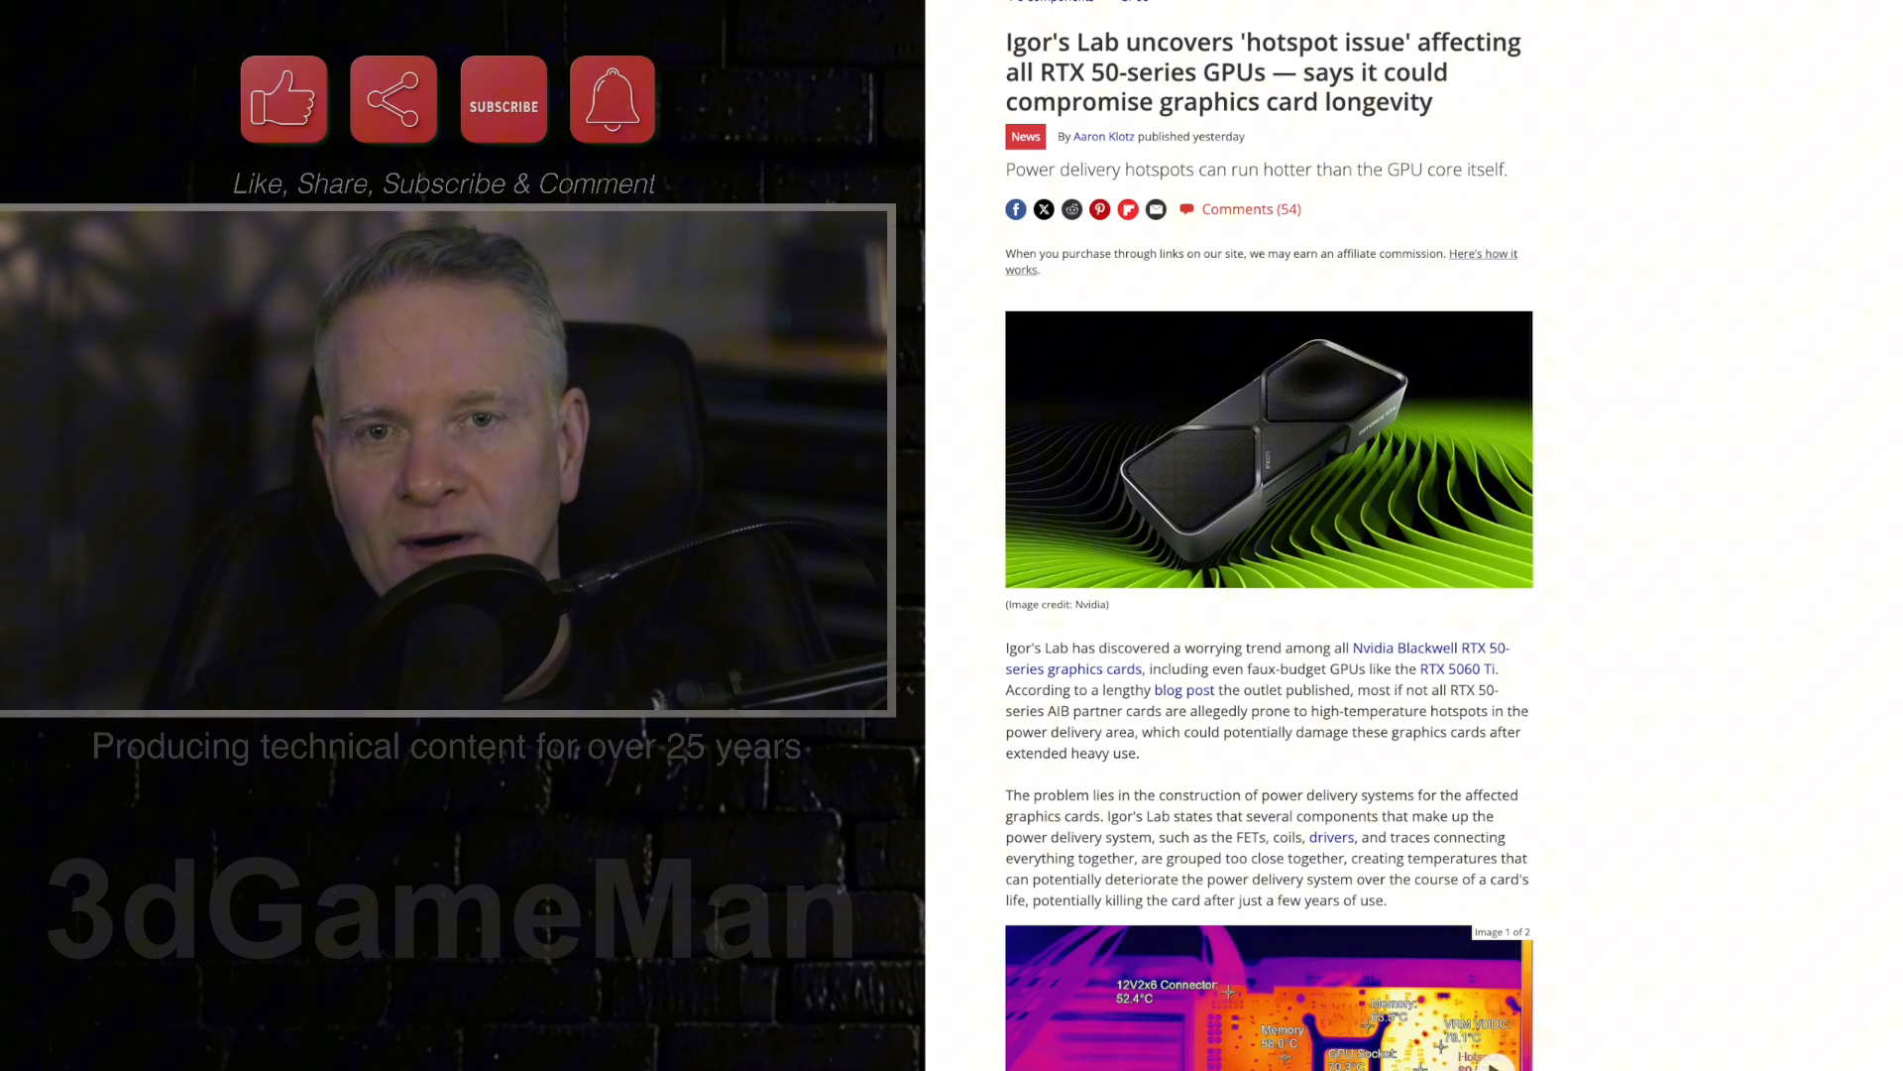
pyautogui.scroll(-3)
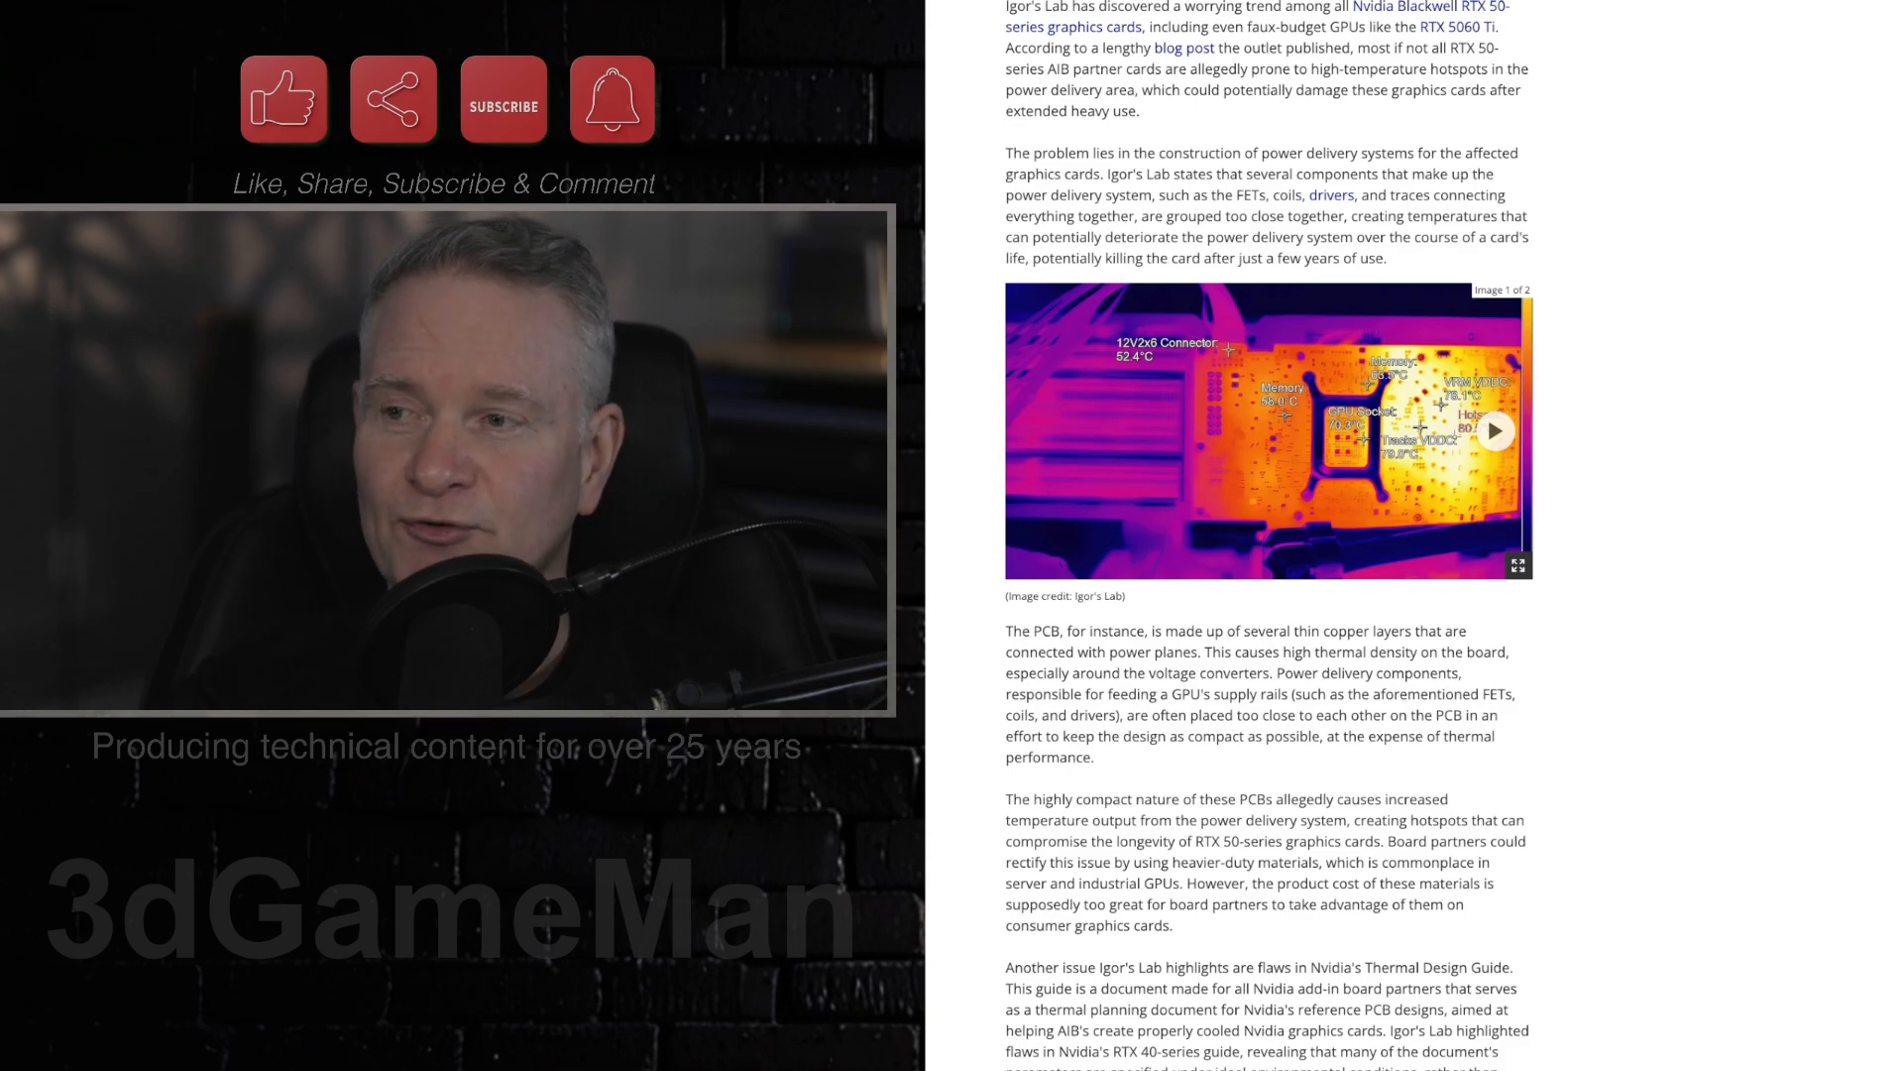
pyautogui.scroll(-3)
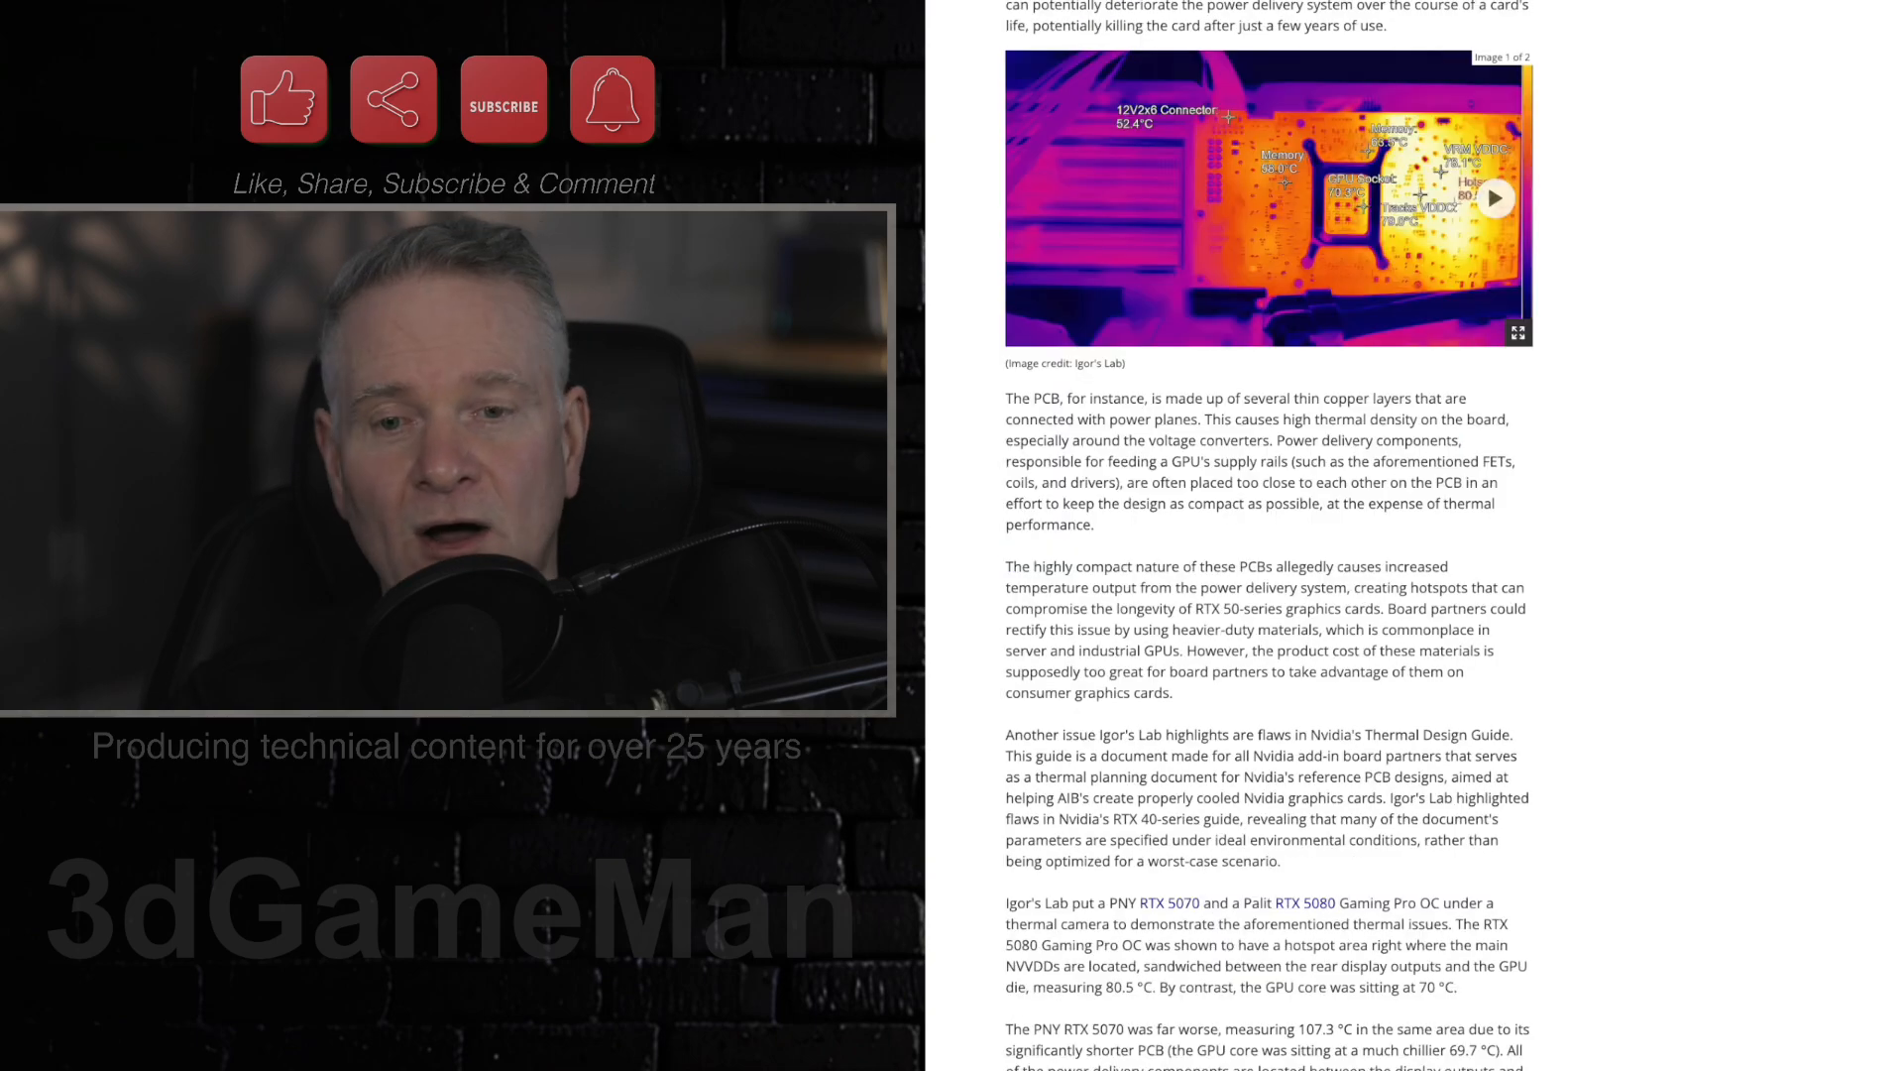